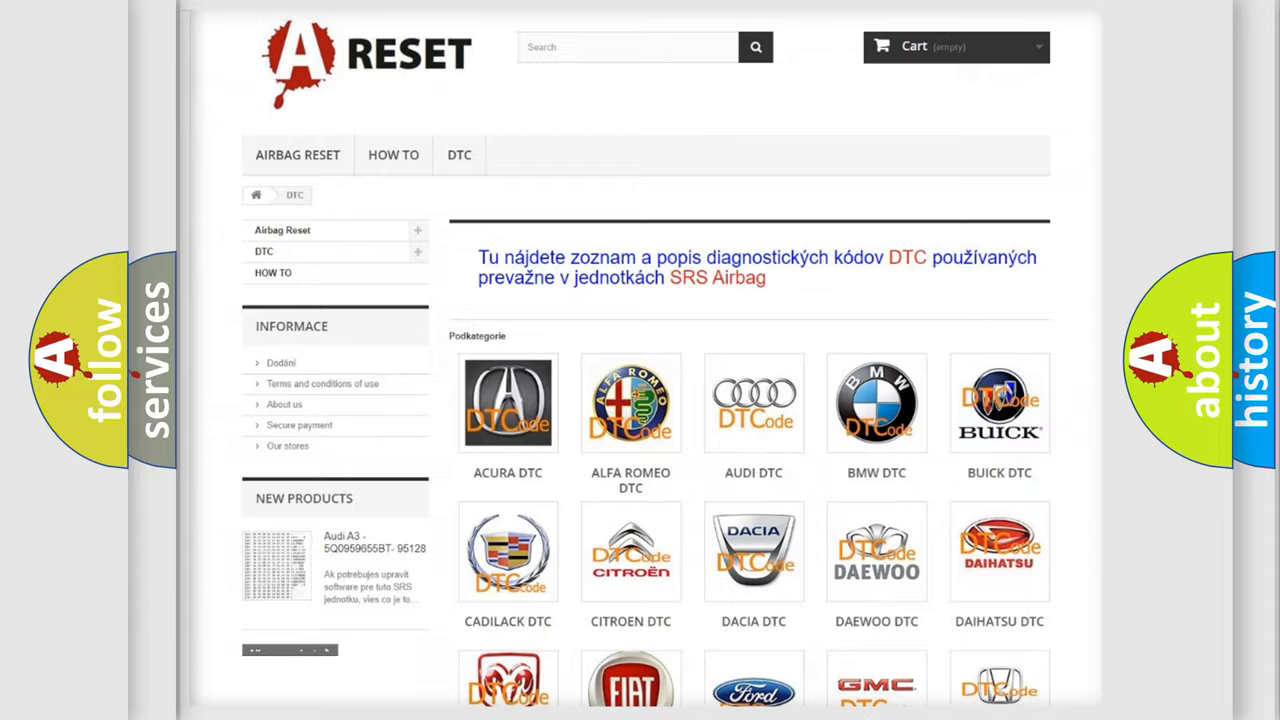
{"action": "scroll", "scroll_direction": "down", "scroll_amount": 3}
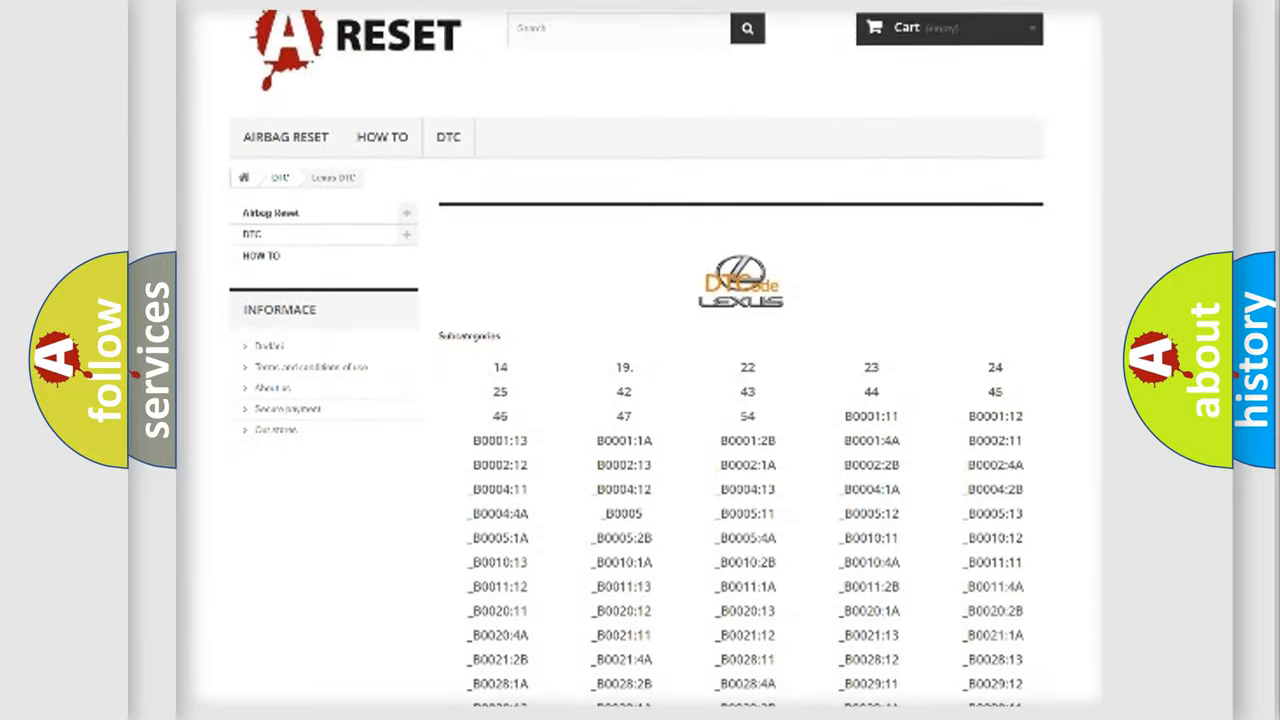
{"action": "scroll", "scroll_direction": "down", "scroll_amount": 3}
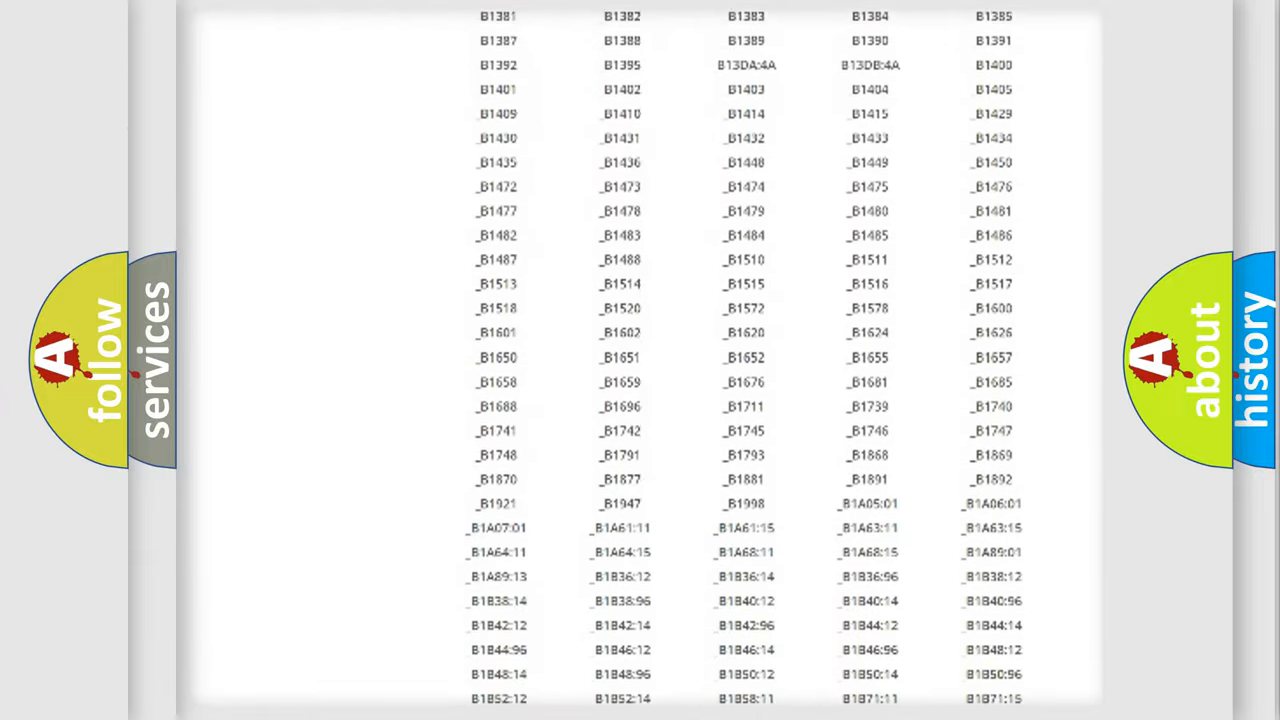